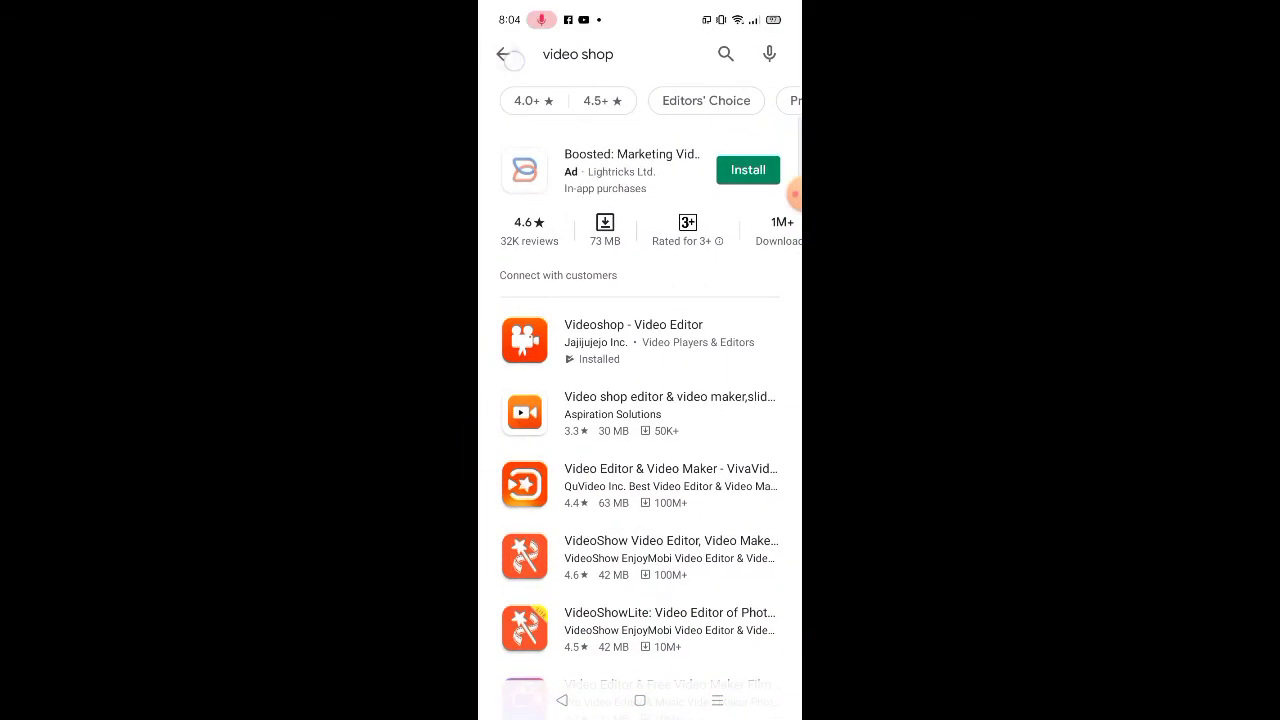
- Rerun the 'video shop' Play Store search and open Videoshop to its projects list
click(513, 54)
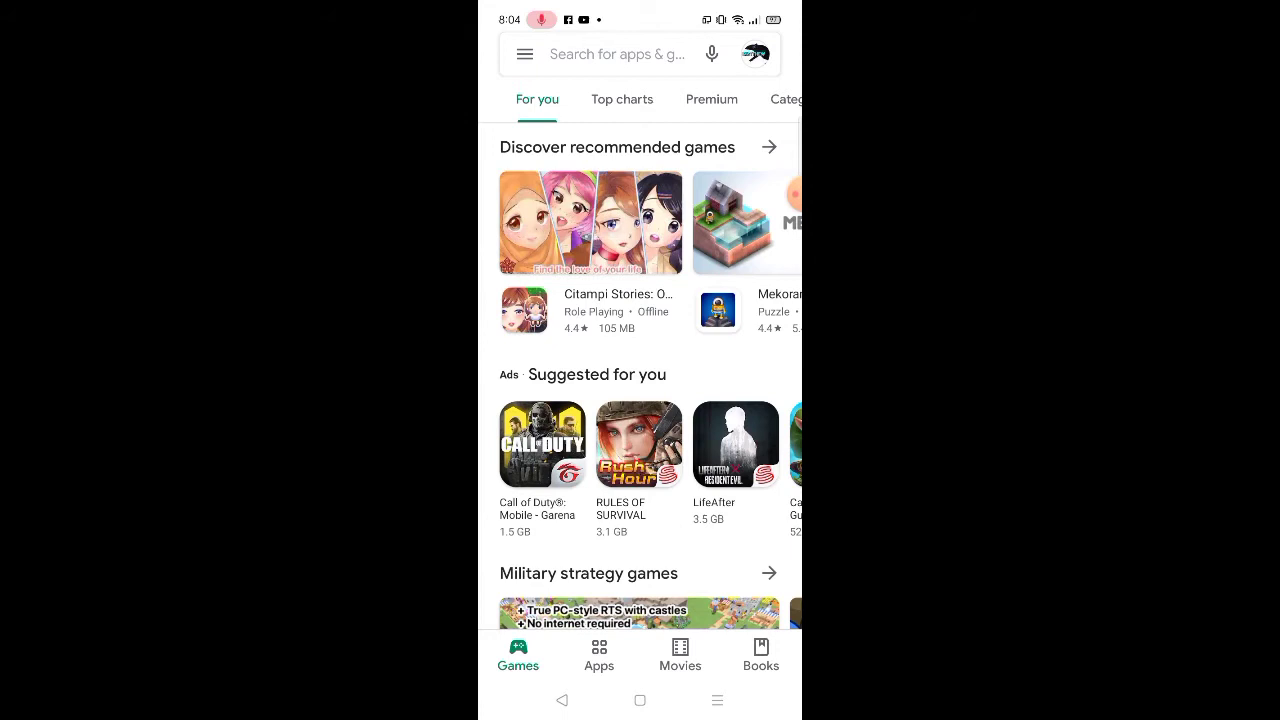
click(610, 54)
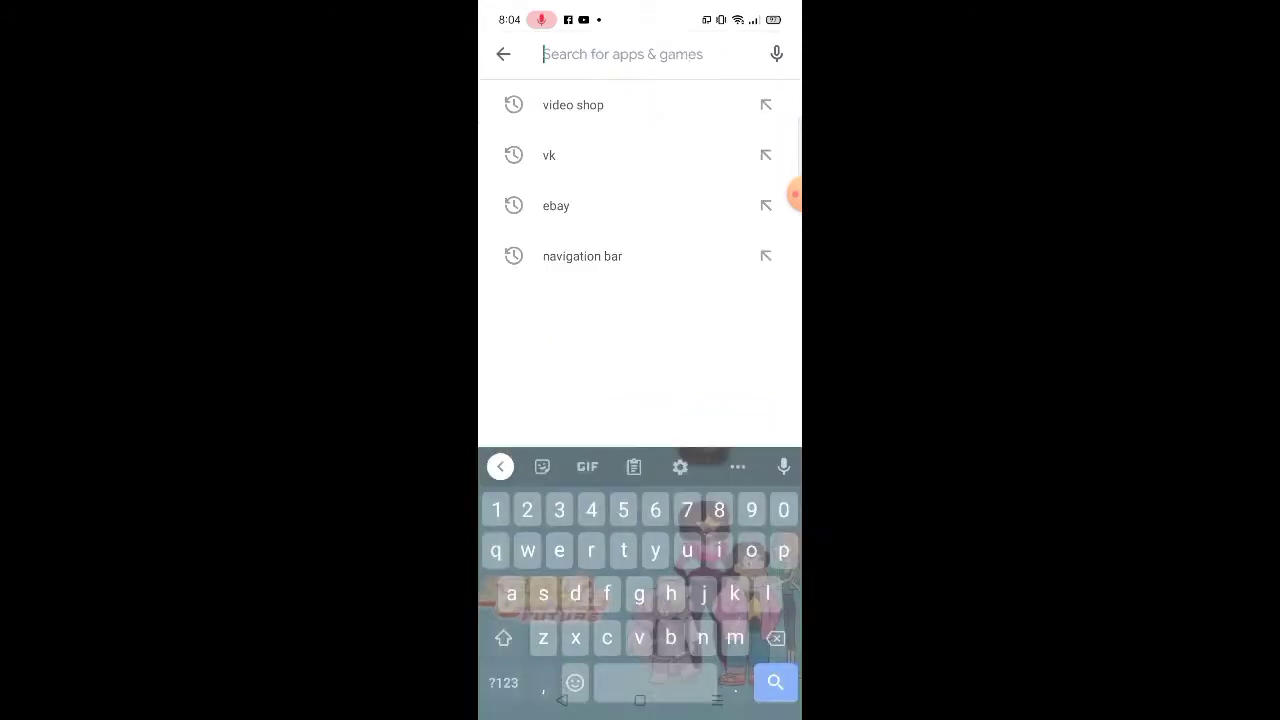
click(573, 105)
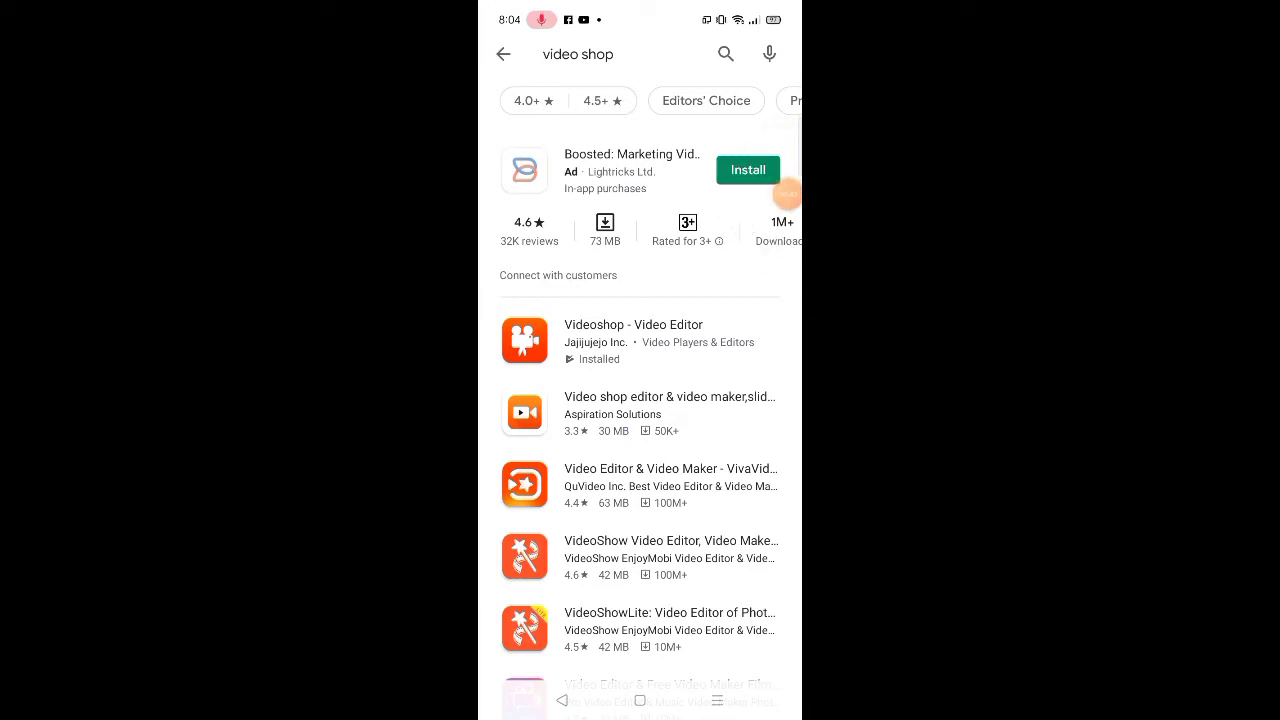
scroll(down, 3)
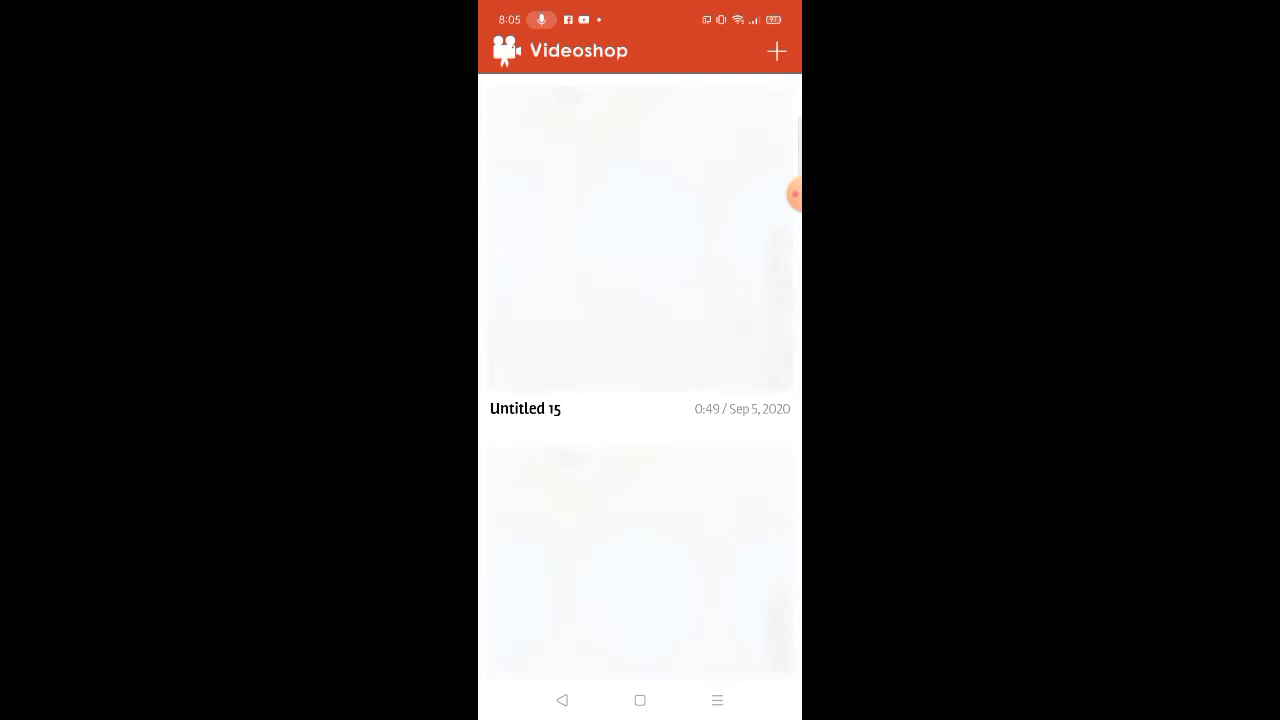
- Create a new project by importing the stick-figure animation clip from Videos
click(777, 51)
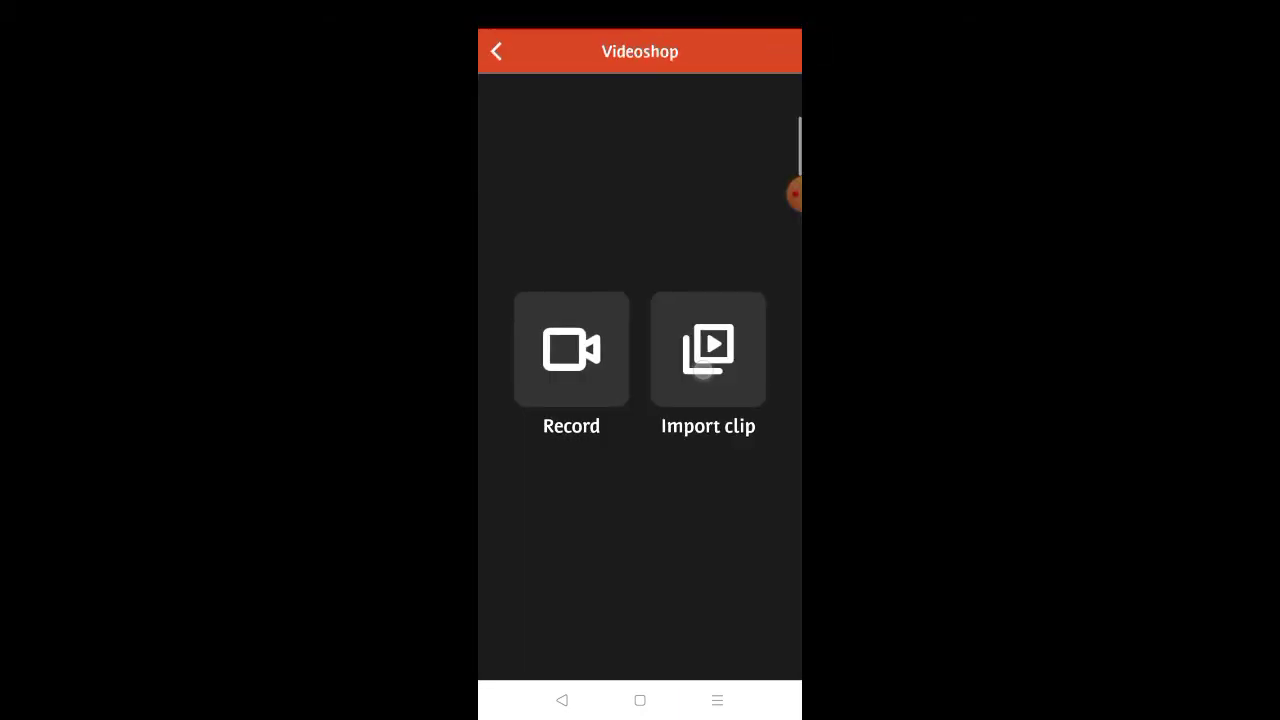
click(707, 349)
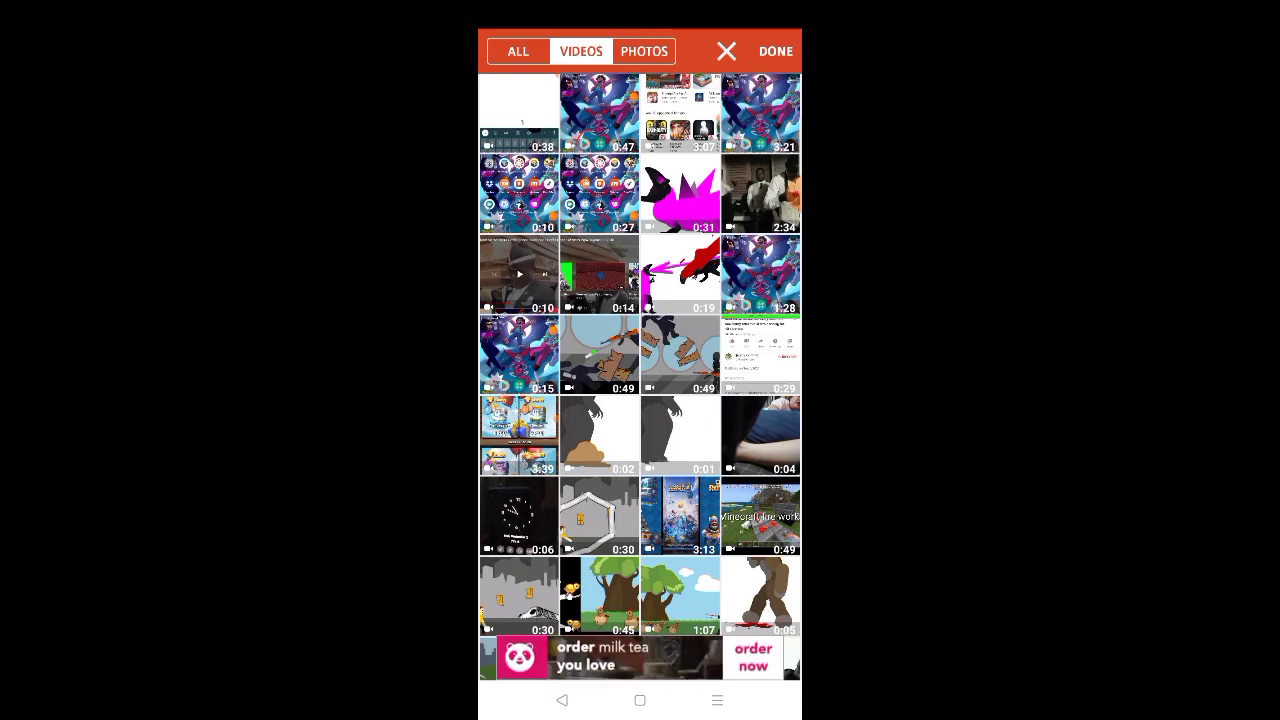
click(680, 355)
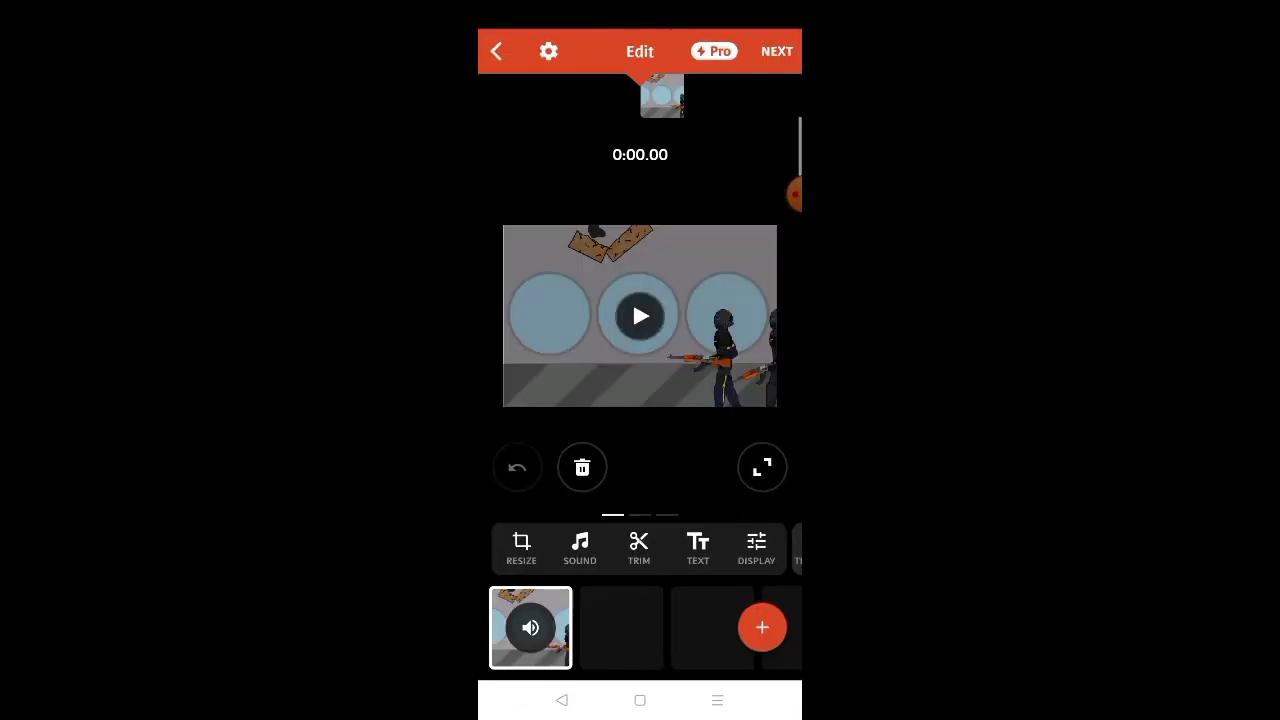
- Open the Sound Effects library via SOUND, then SOUNDS
click(640, 316)
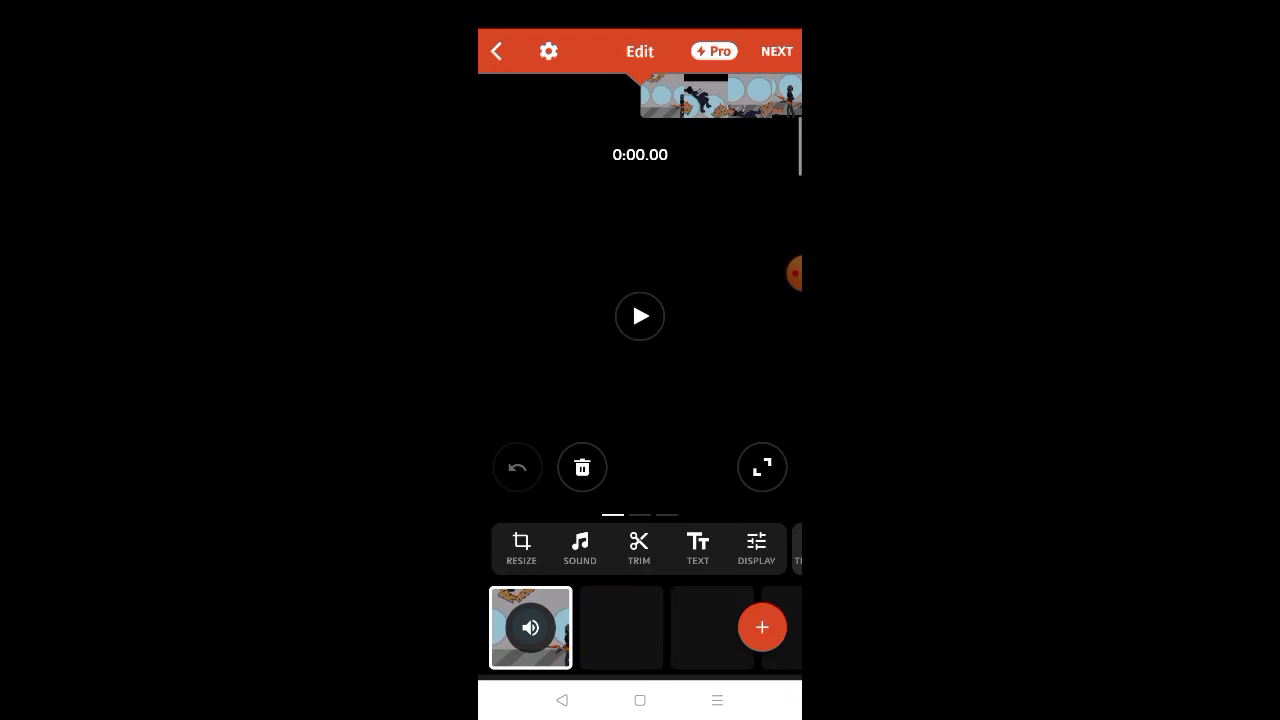
click(579, 548)
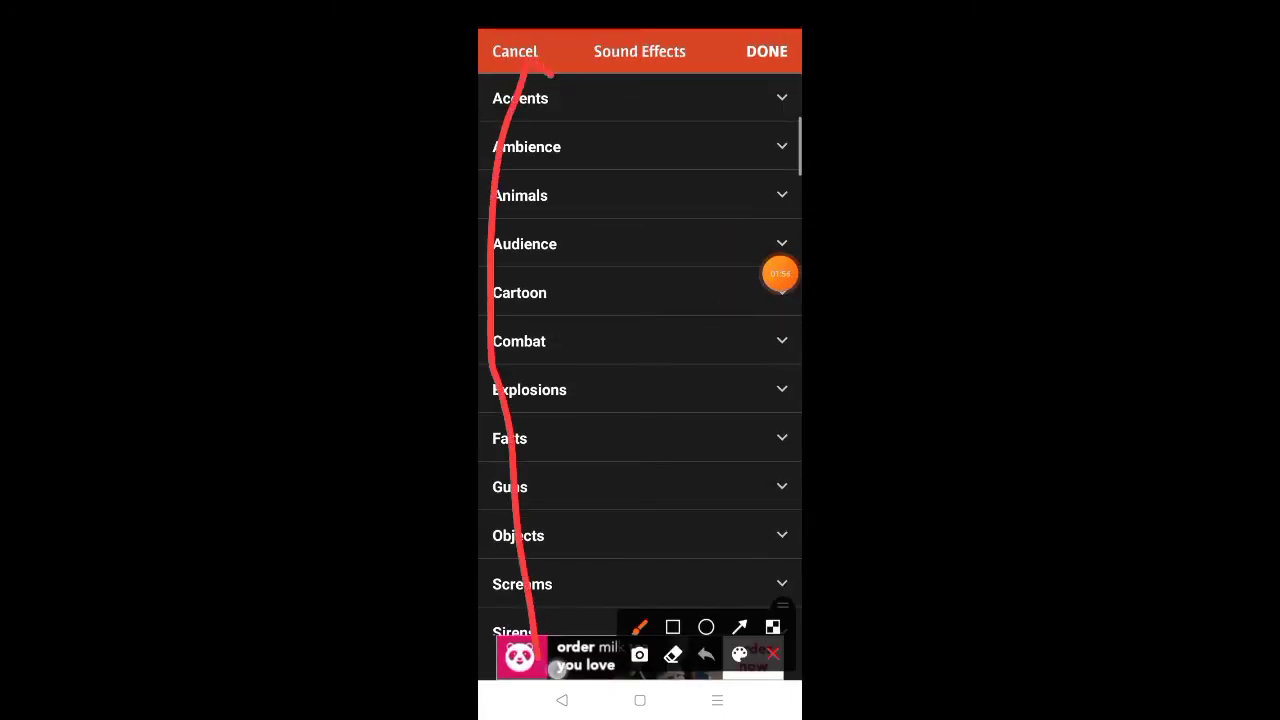
- Expand the Combat category to show Bone Break, Knife, Sword and more
drag(530, 60, 760, 460)
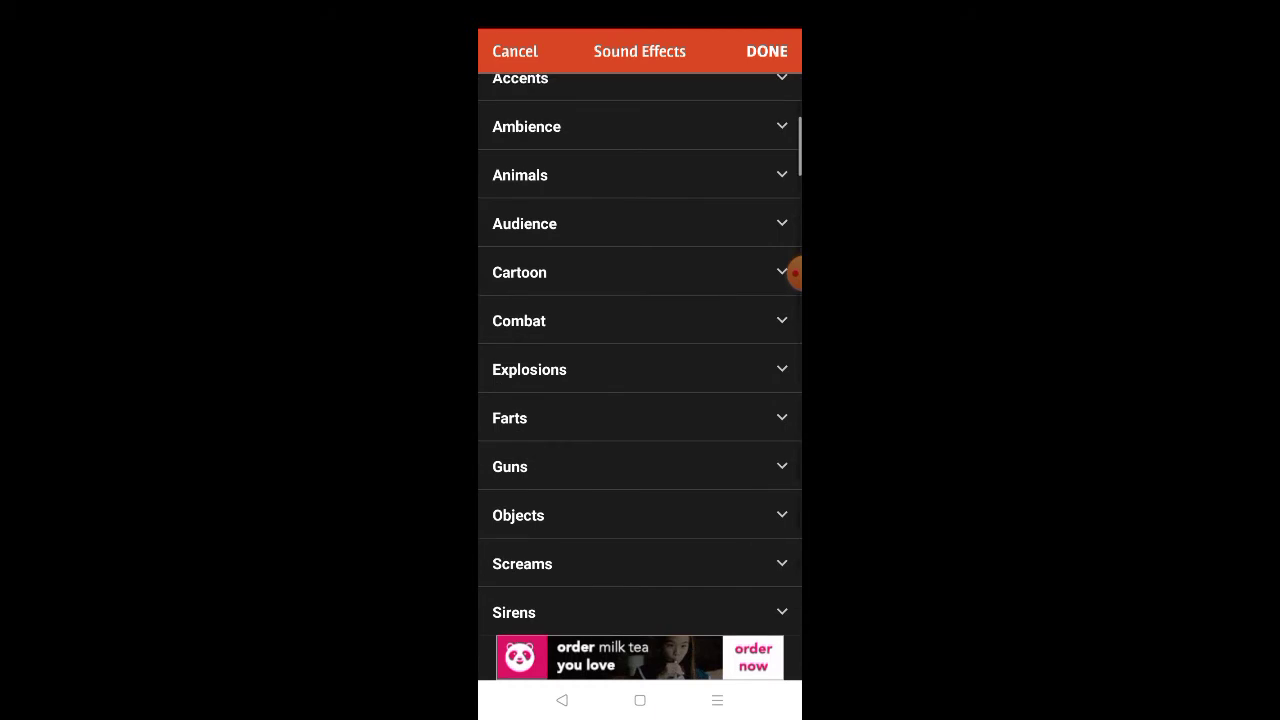
scroll(down, 3)
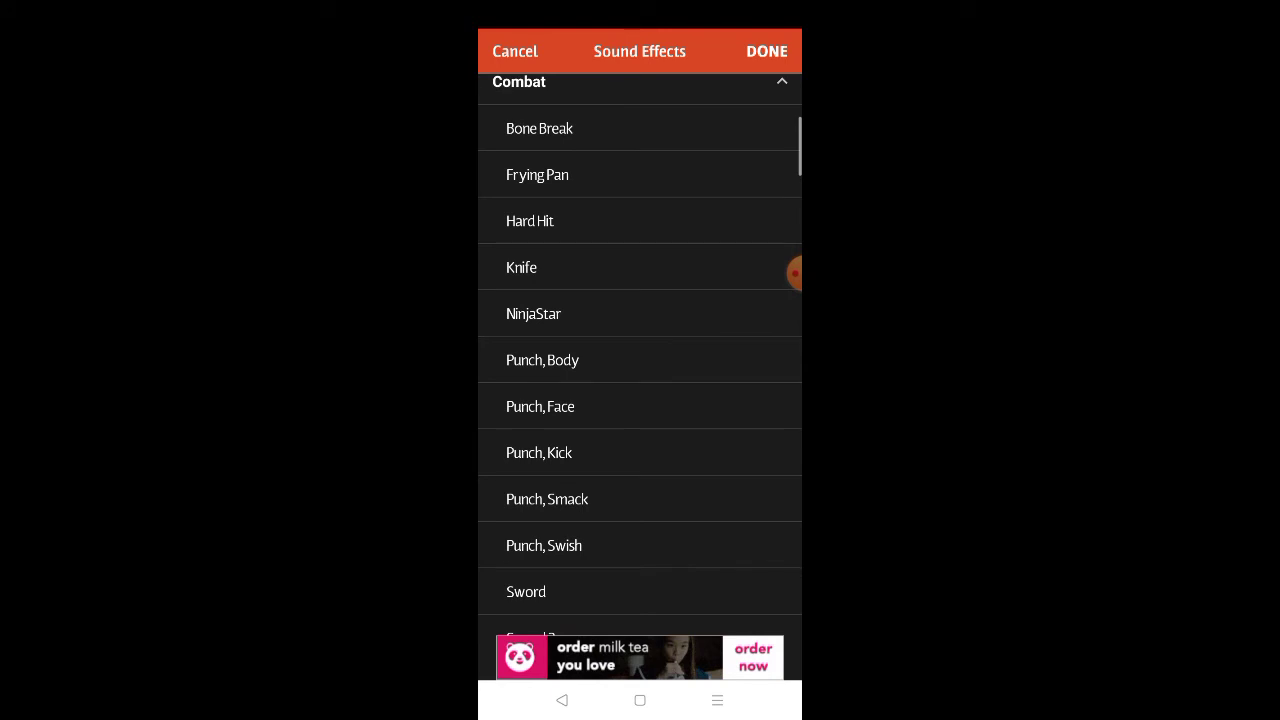
- Preview Bone Break, then add the Hard Hit combat sound to the timeline
click(539, 128)
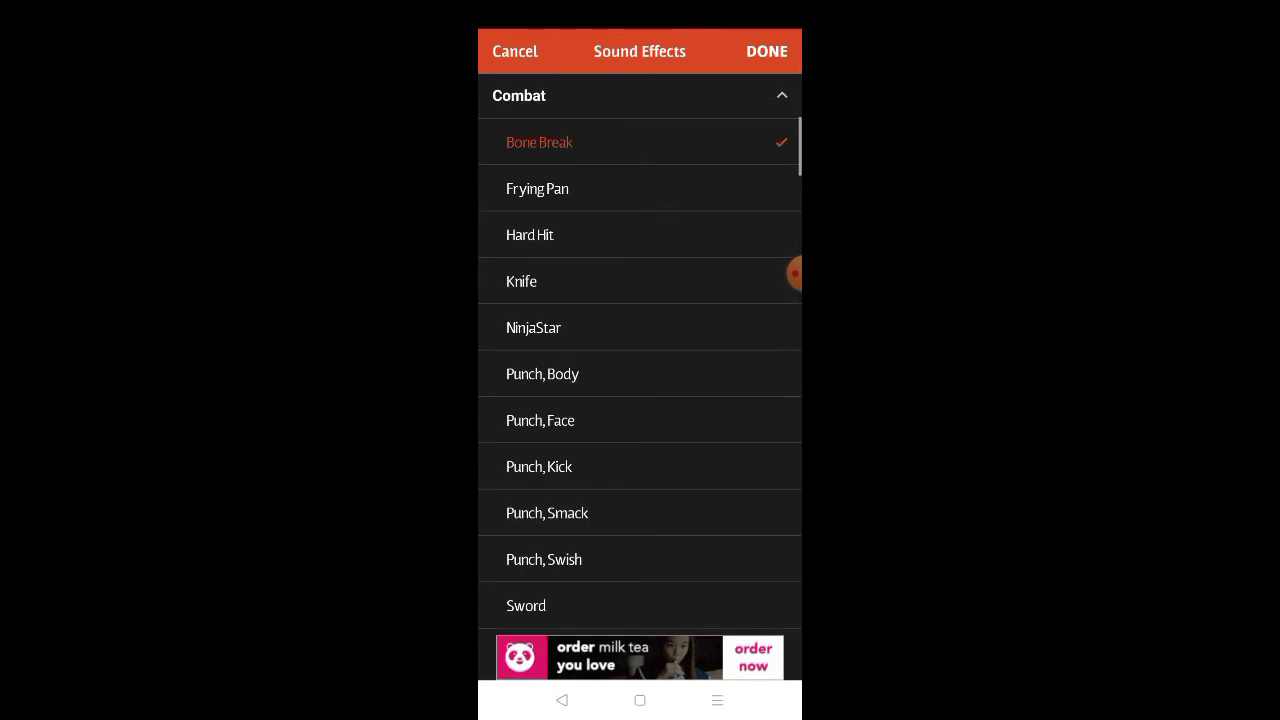
scroll(down, 3)
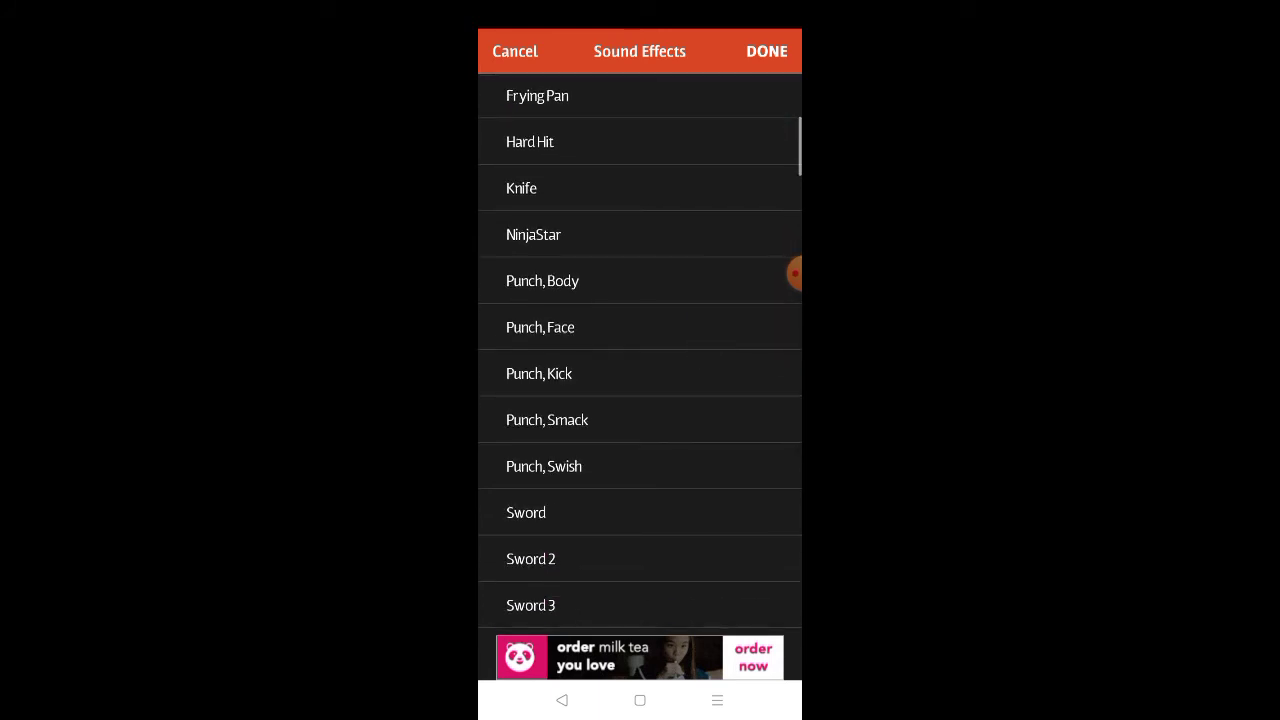
scroll(down, 3)
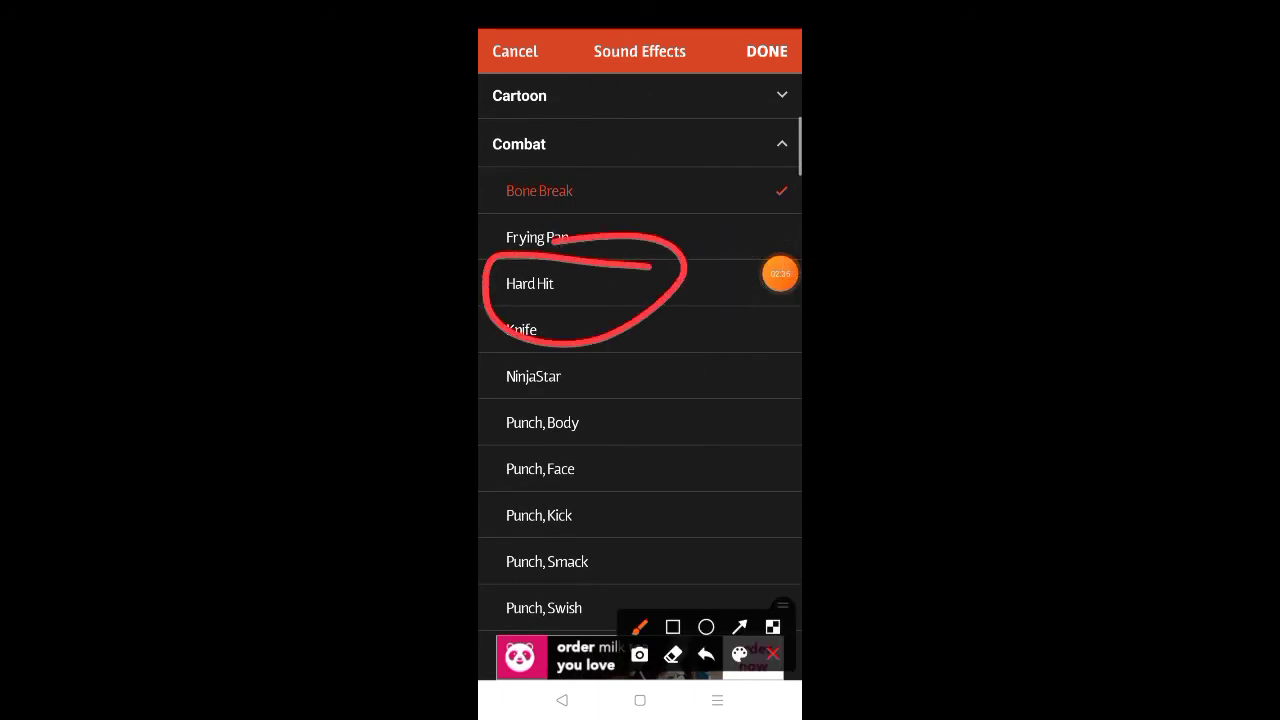
click(530, 283)
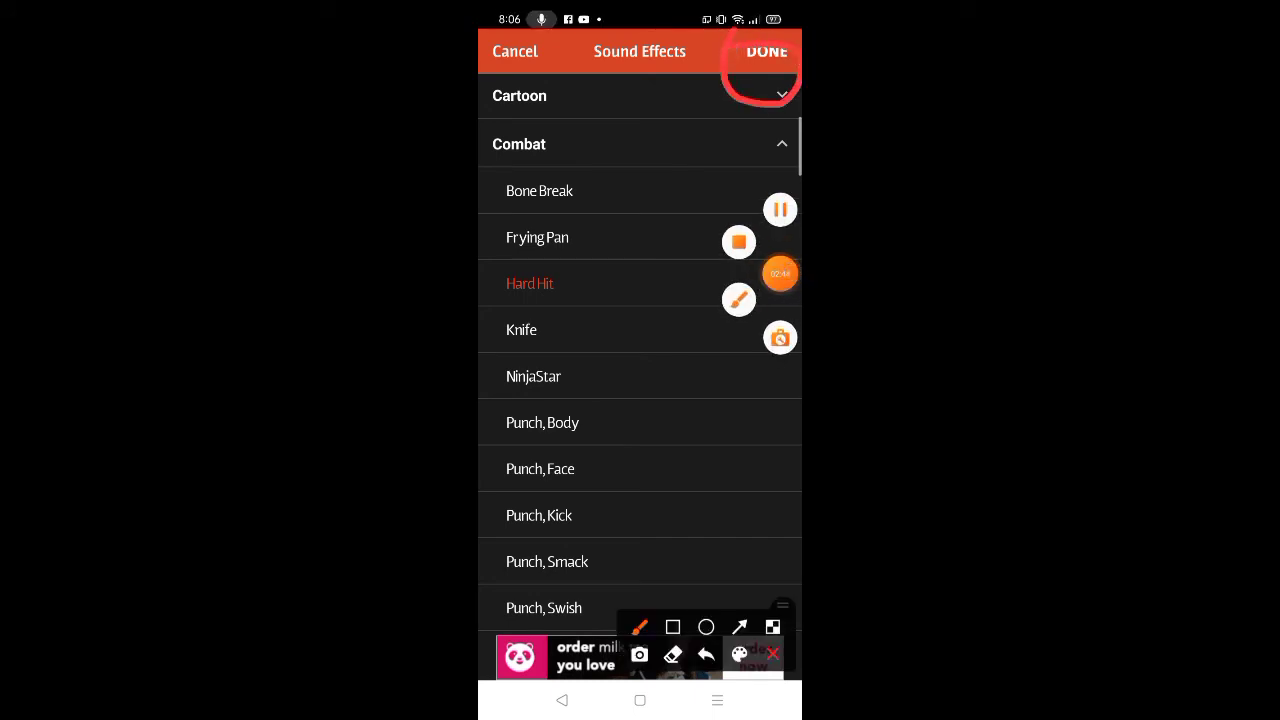
click(766, 51)
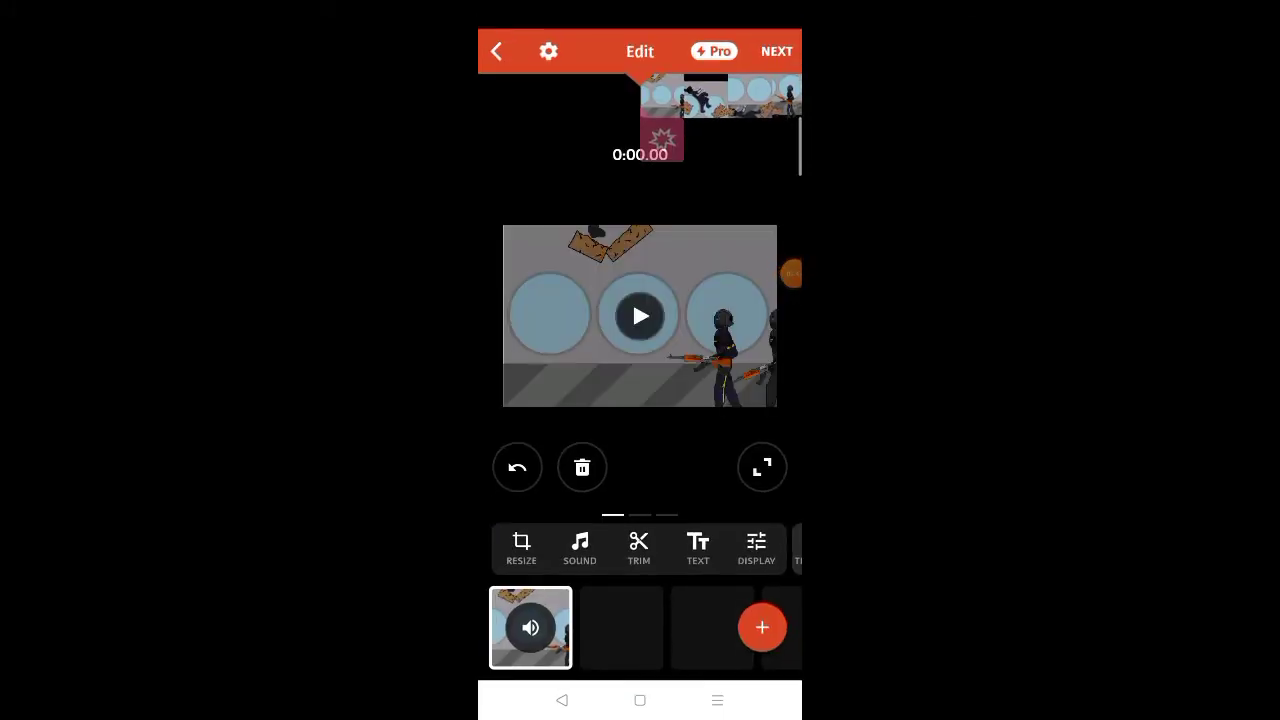
- Reopen the sheet offering music, sounds and tracks to add
click(640, 316)
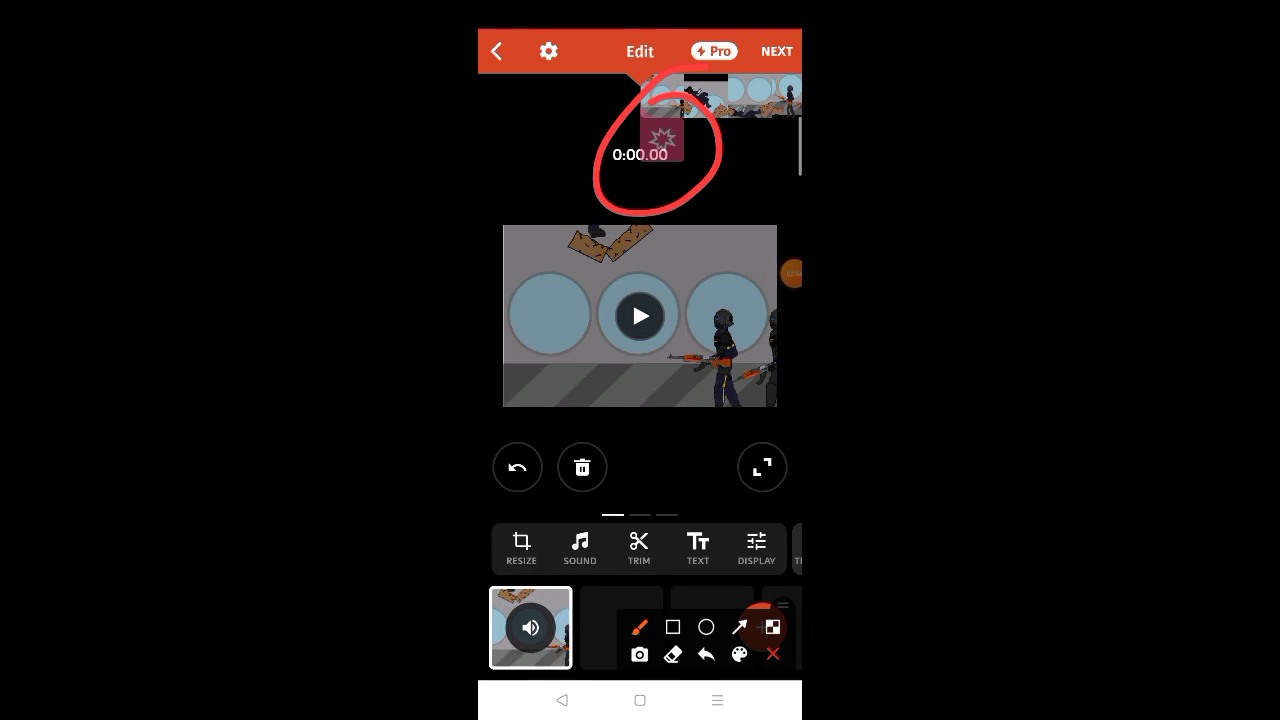
click(579, 548)
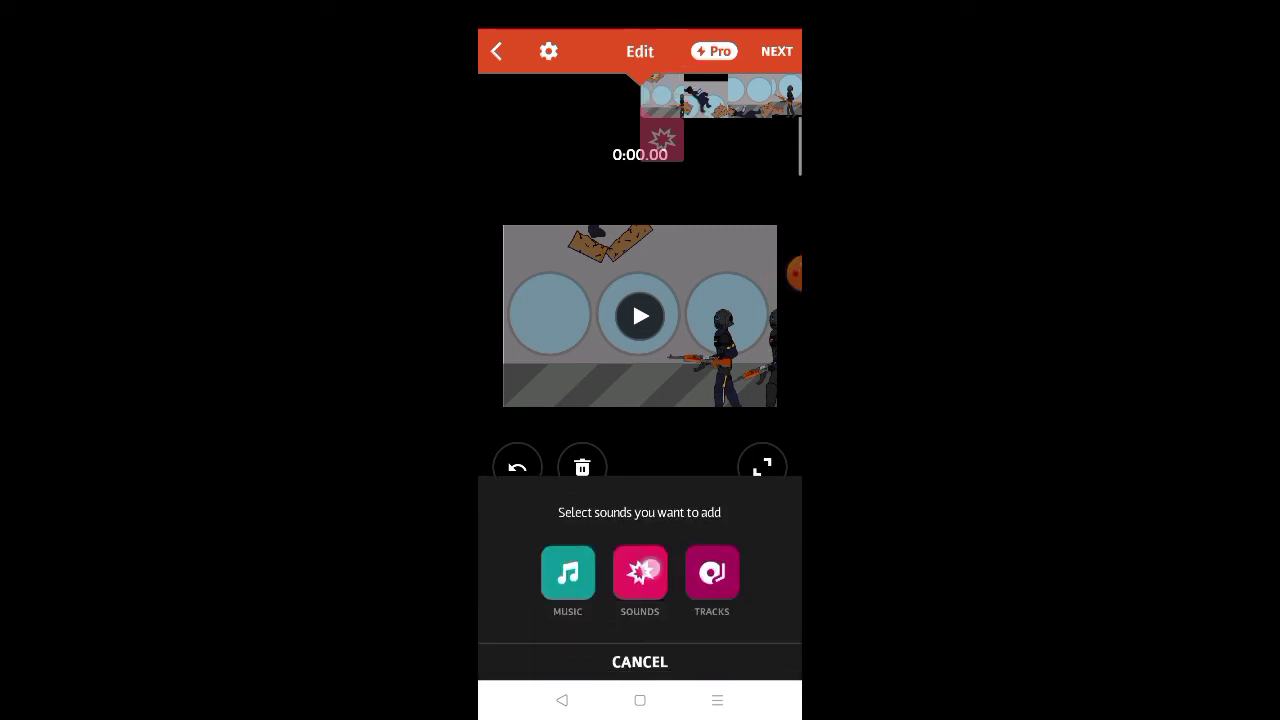
- Add the Combat sound 'Punch, Body' as a second effect on the timeline
click(639, 573)
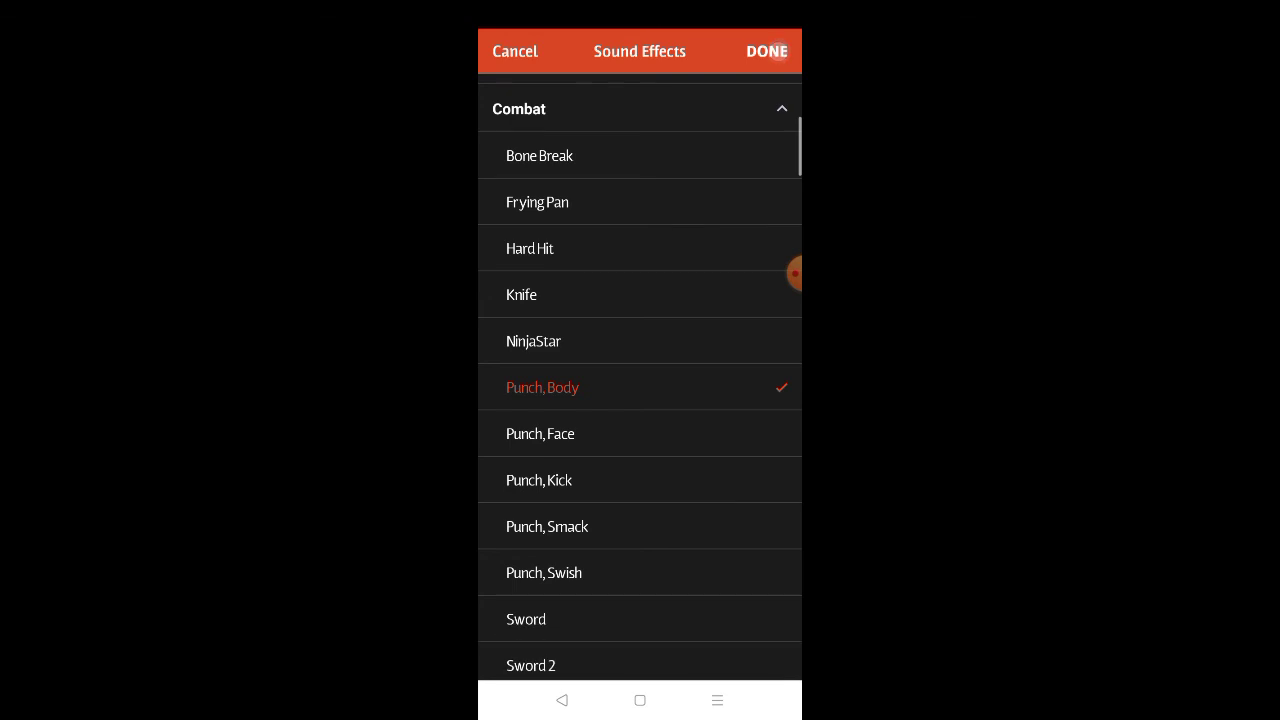
click(766, 51)
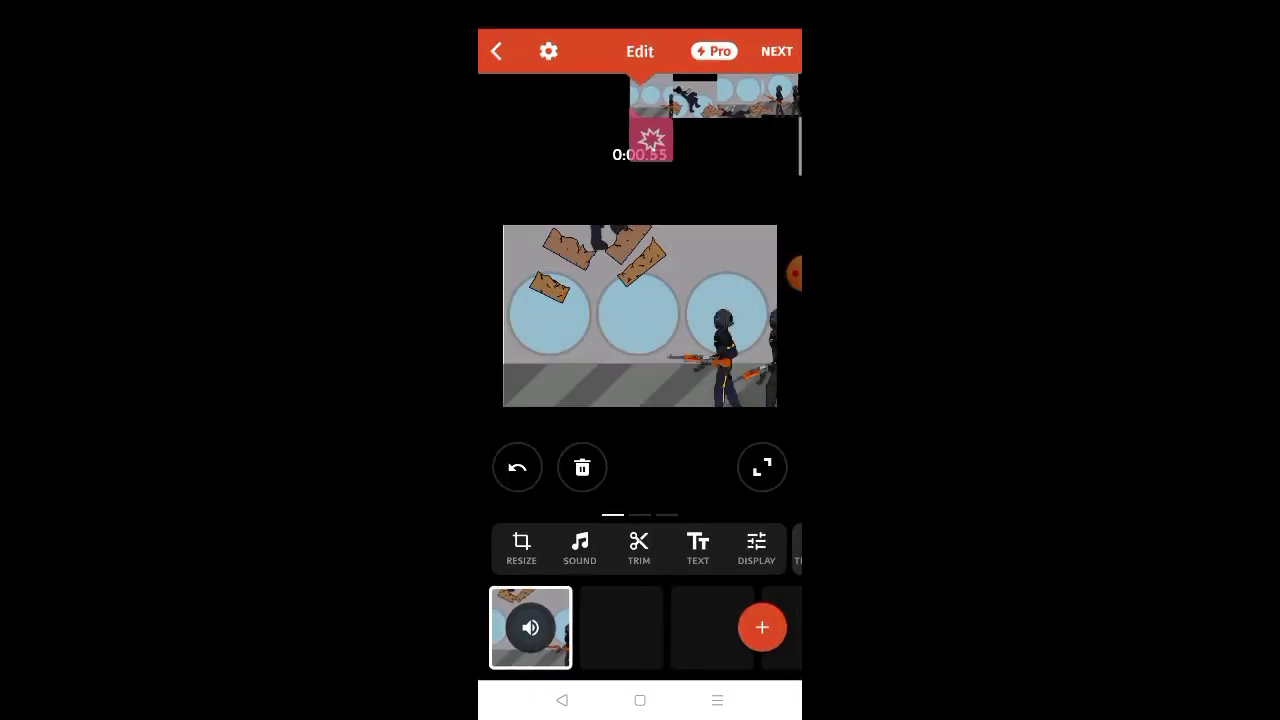